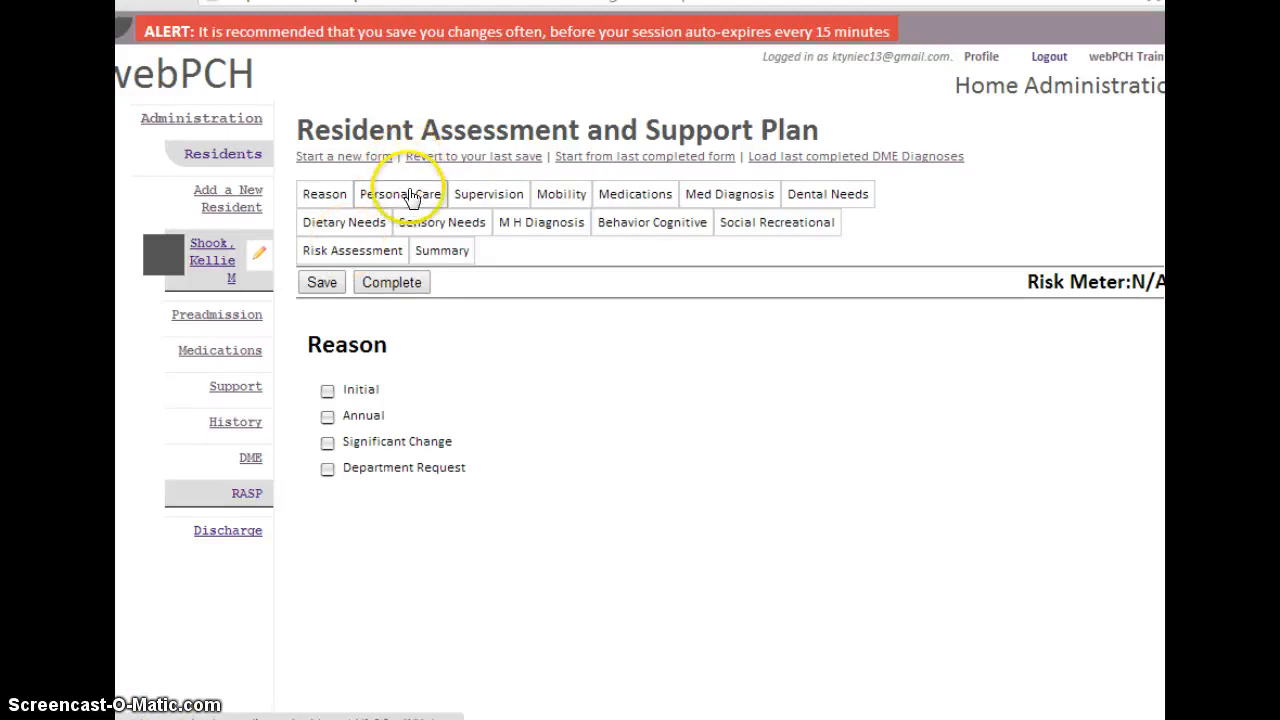
Step: Show the Personal Care section's ADL checklist with Eating and Drinking unchecked
{"action": "left_click", "coordinate": [400, 193]}
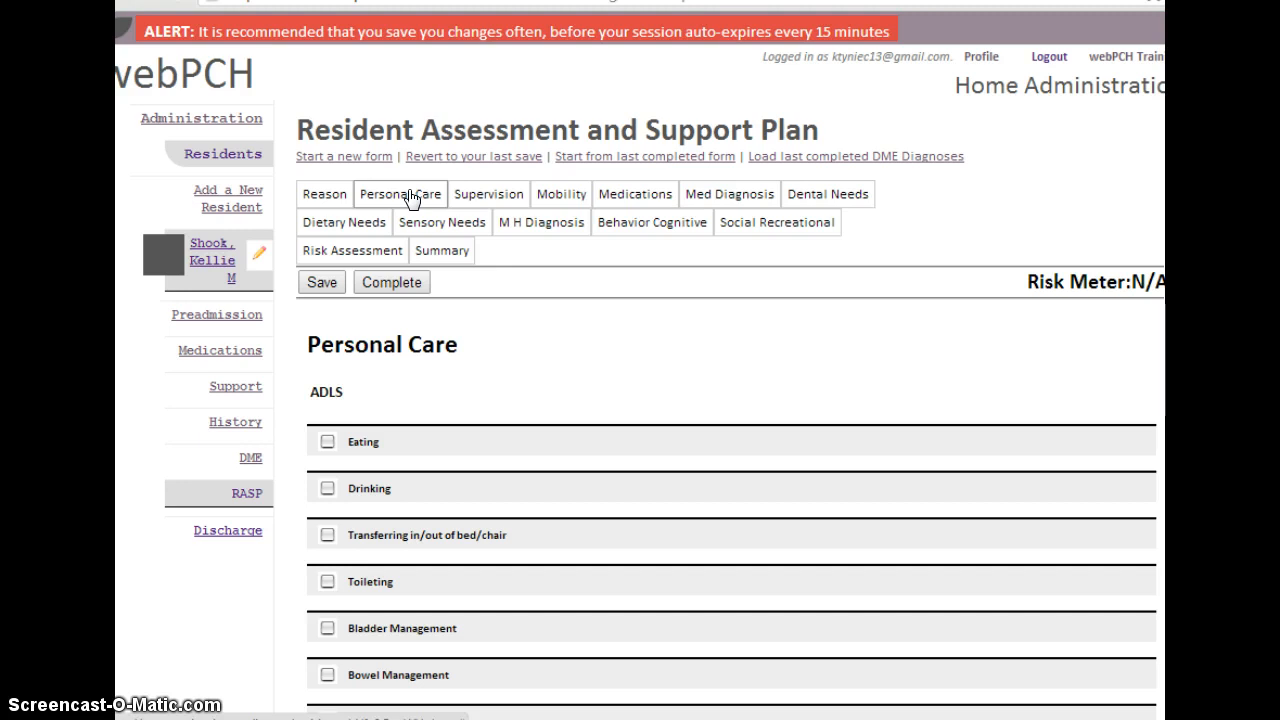
{"action": "scroll", "scroll_direction": "down", "scroll_amount": 3}
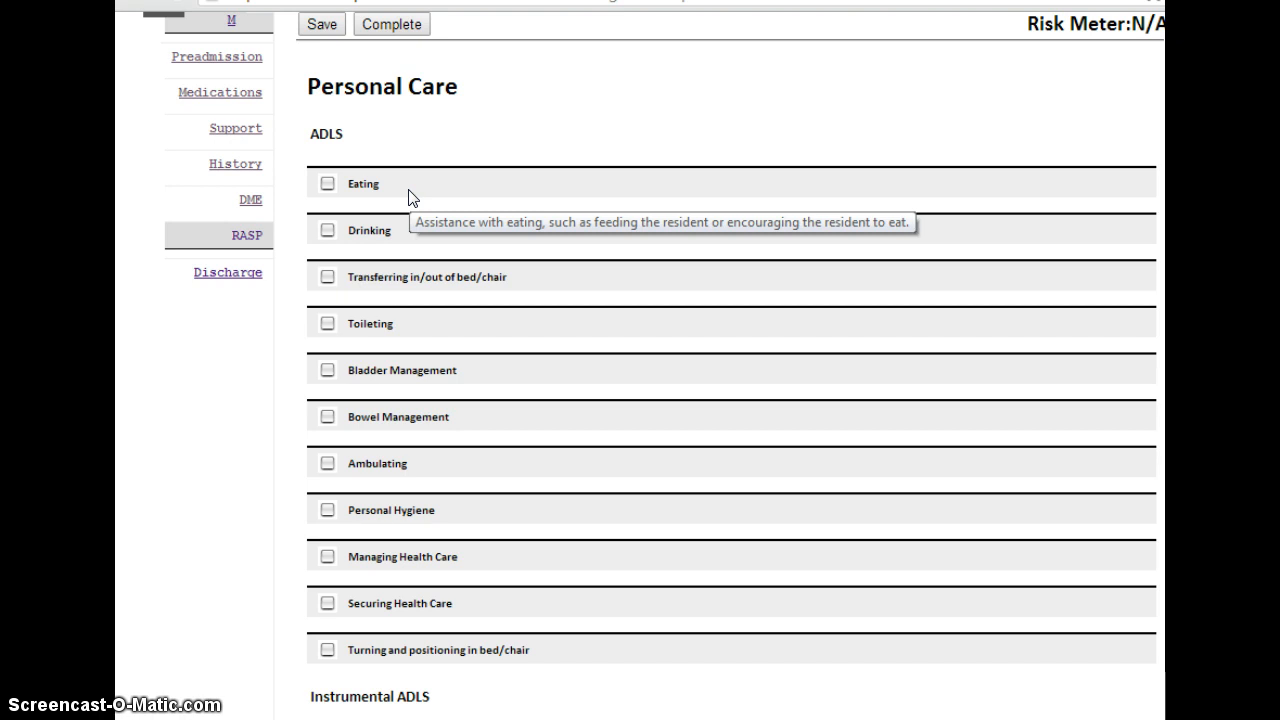
{"action": "scroll", "scroll_direction": "up", "scroll_amount": 3}
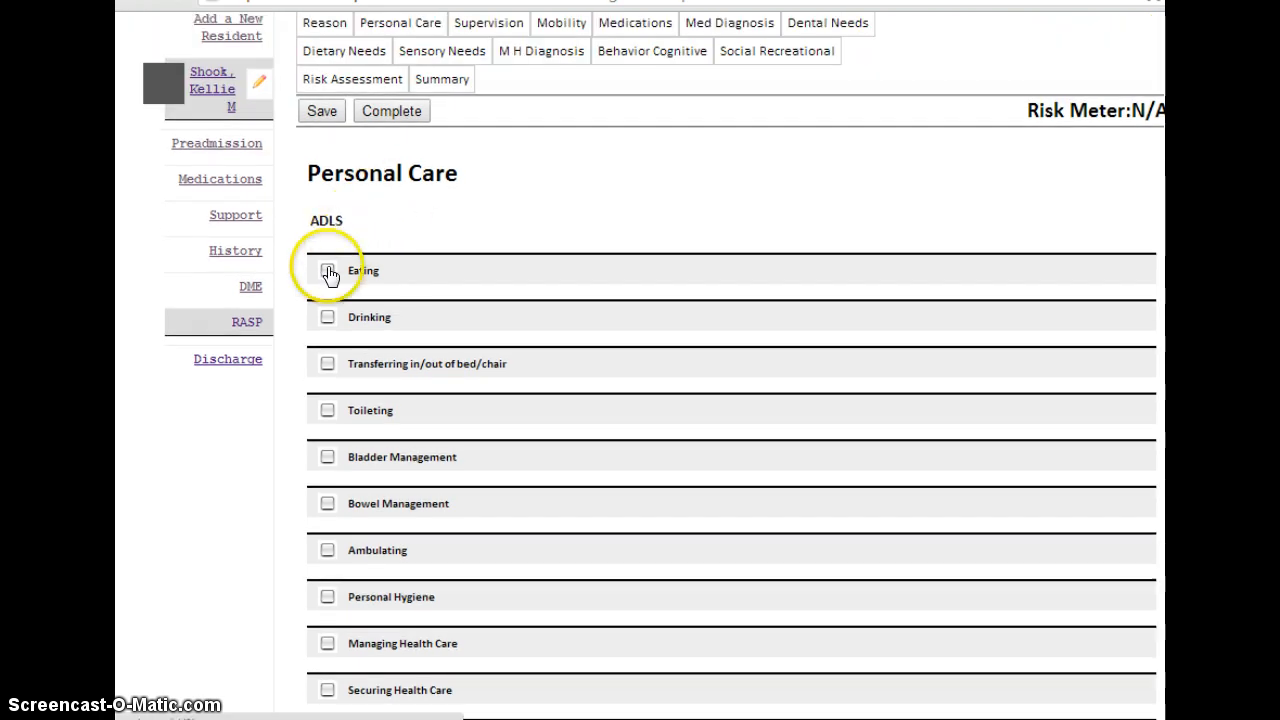
Step: Mark Eating as an ADL with degree of need Independent
{"action": "left_click", "coordinate": [326, 270]}
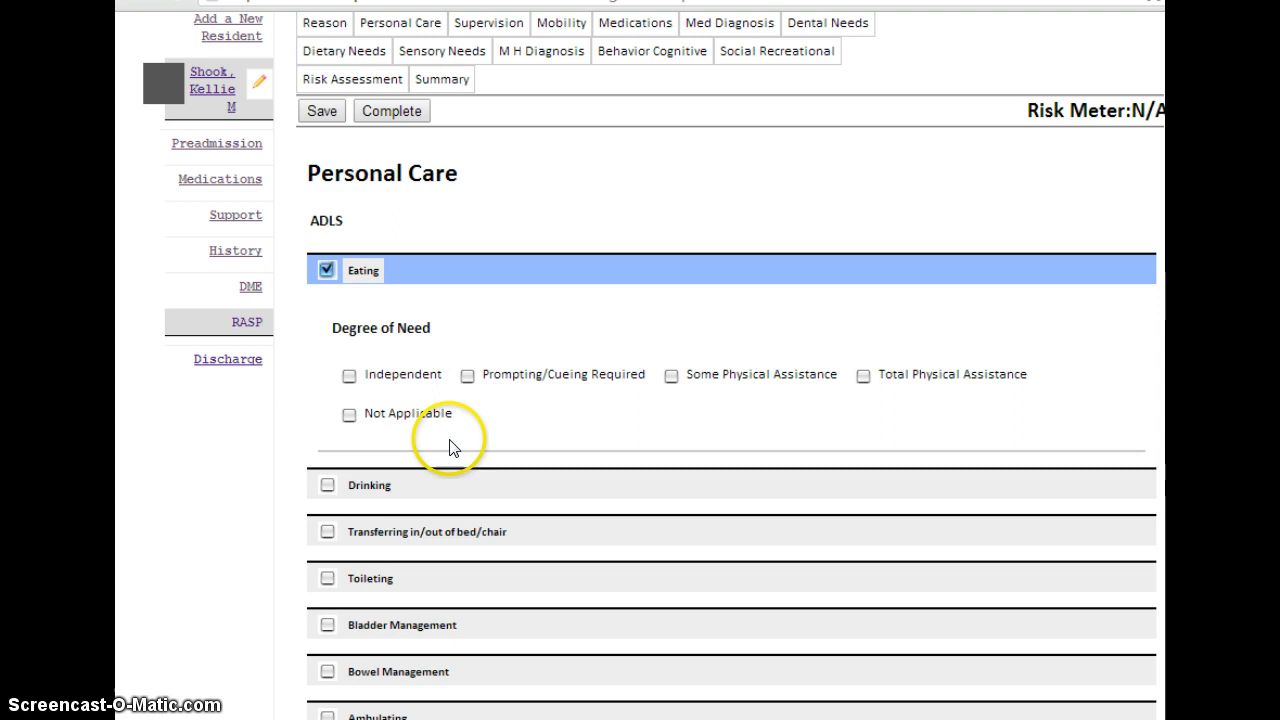
{"action": "mouse_move", "coordinate": [668, 408]}
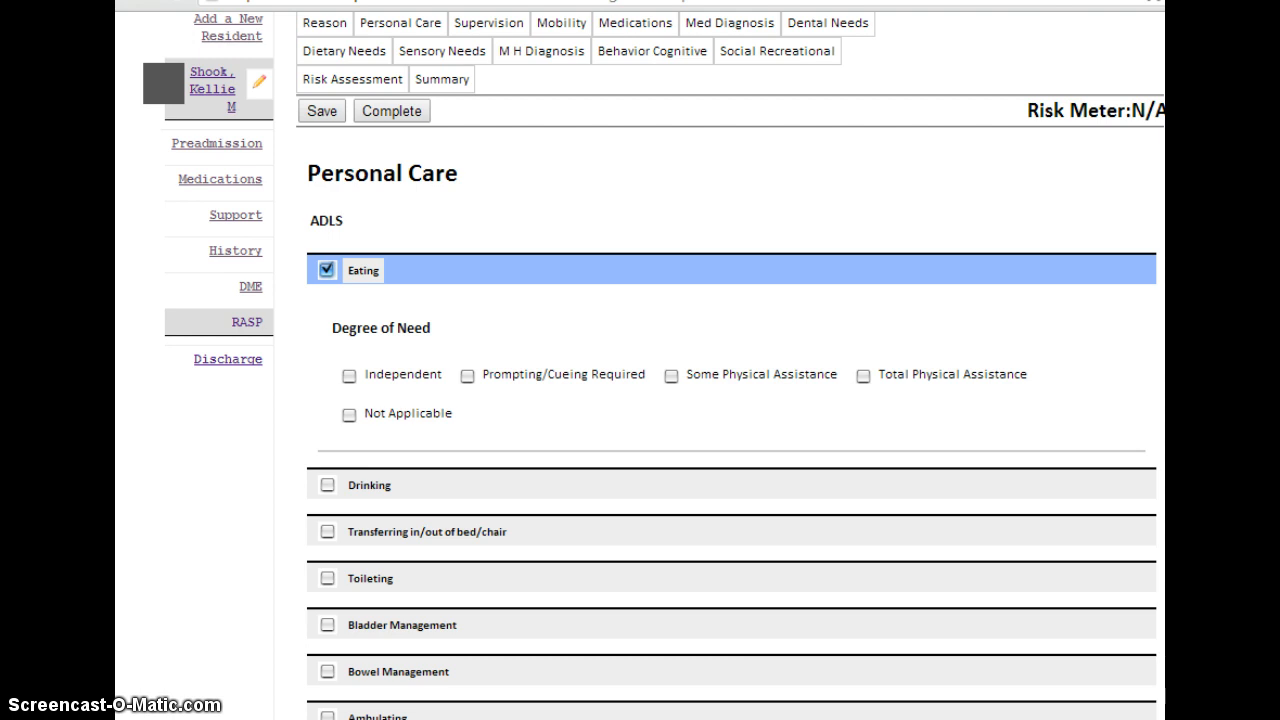
{"action": "left_click", "coordinate": [349, 374]}
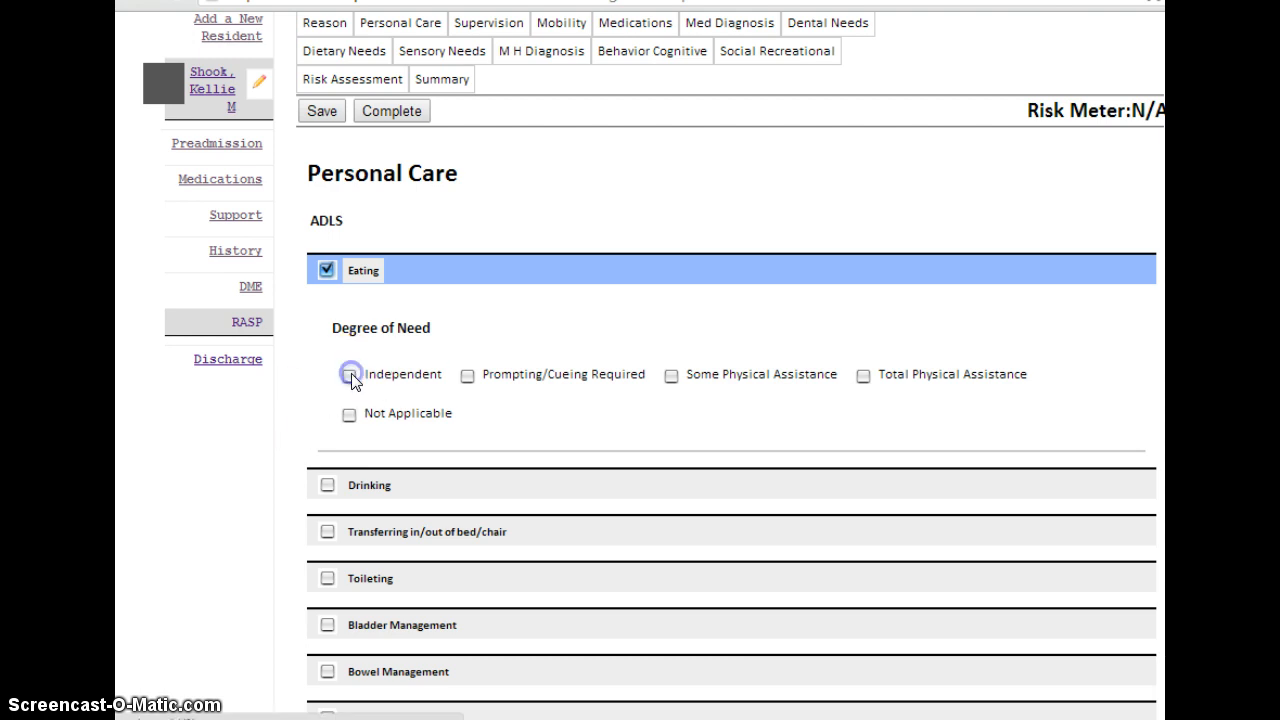
{"action": "left_click", "coordinate": [349, 374]}
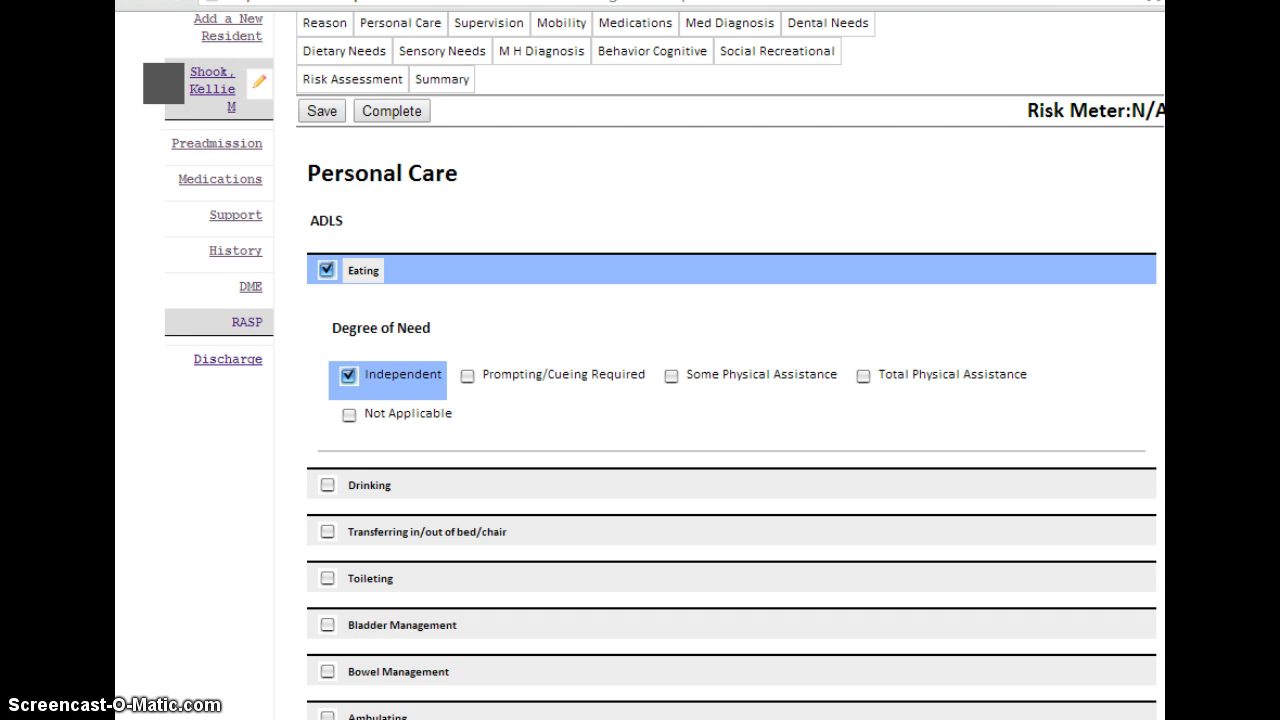
Step: Mark Drinking as Prompting/Cueing Required, revealing its service plan options
{"action": "left_click", "coordinate": [327, 485]}
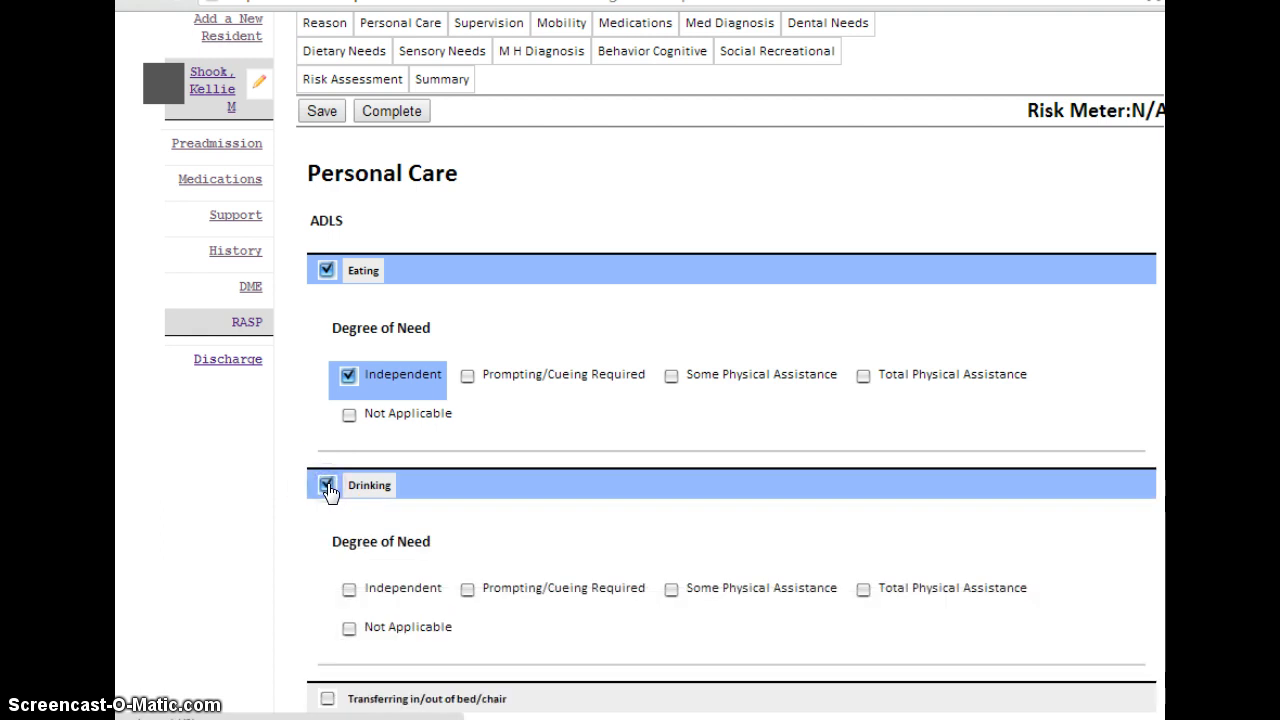
{"action": "left_click", "coordinate": [467, 588]}
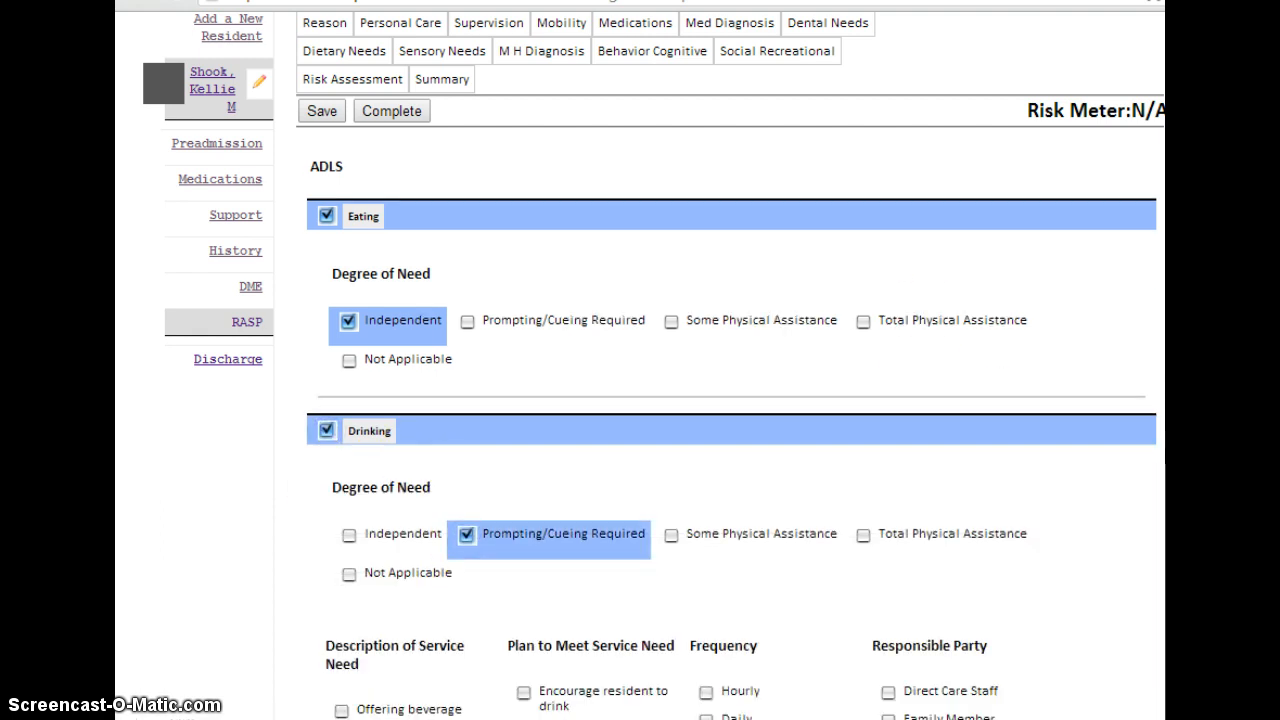
{"action": "scroll", "scroll_direction": "down", "scroll_amount": 3}
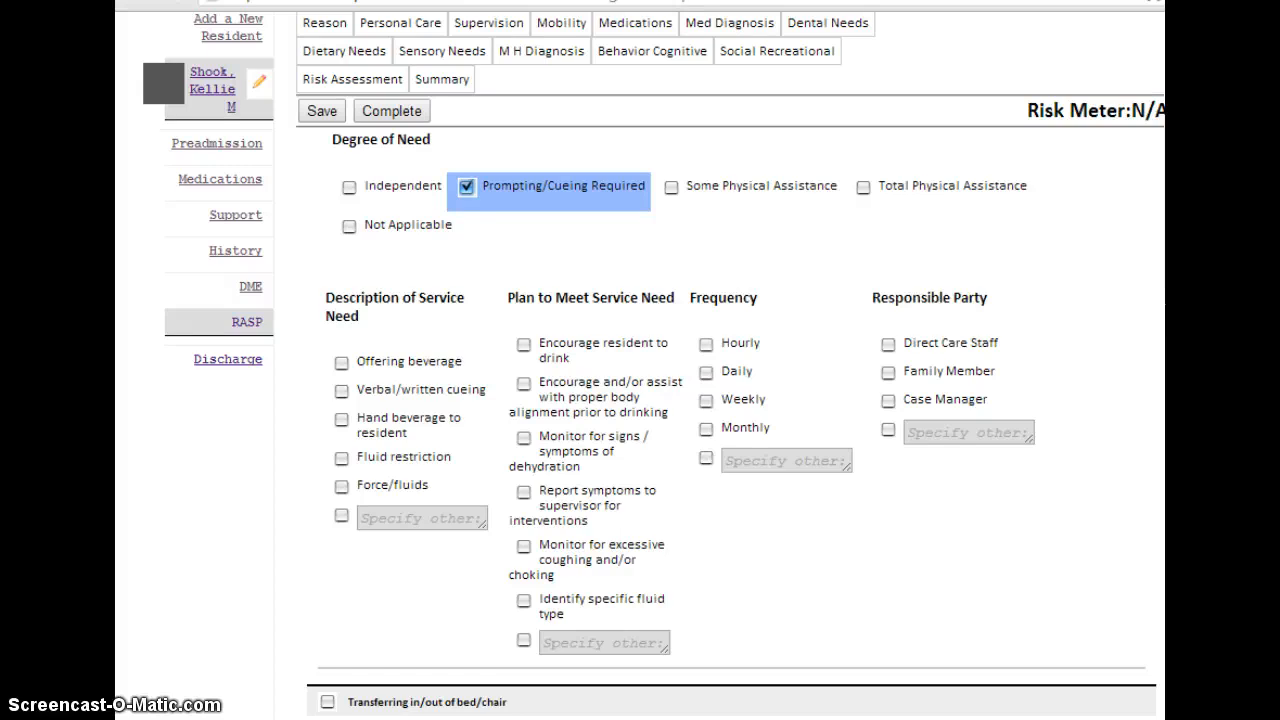
{"action": "mouse_move", "coordinate": [349, 587]}
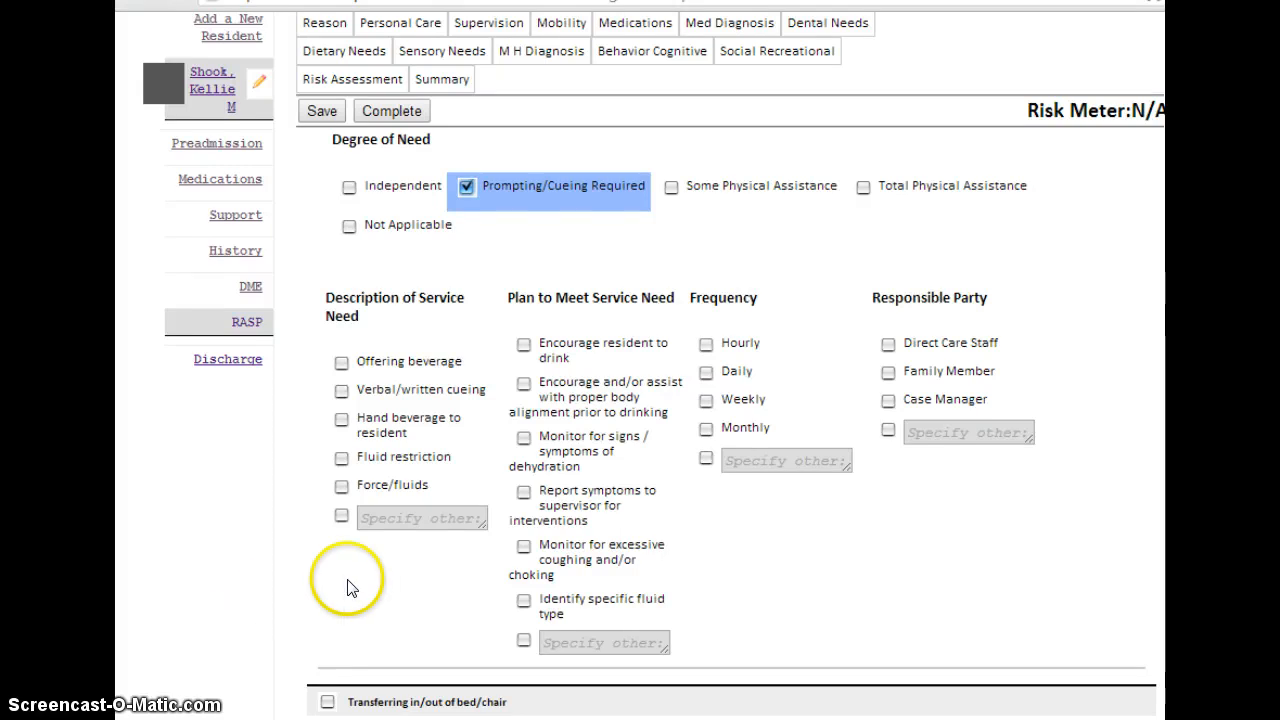